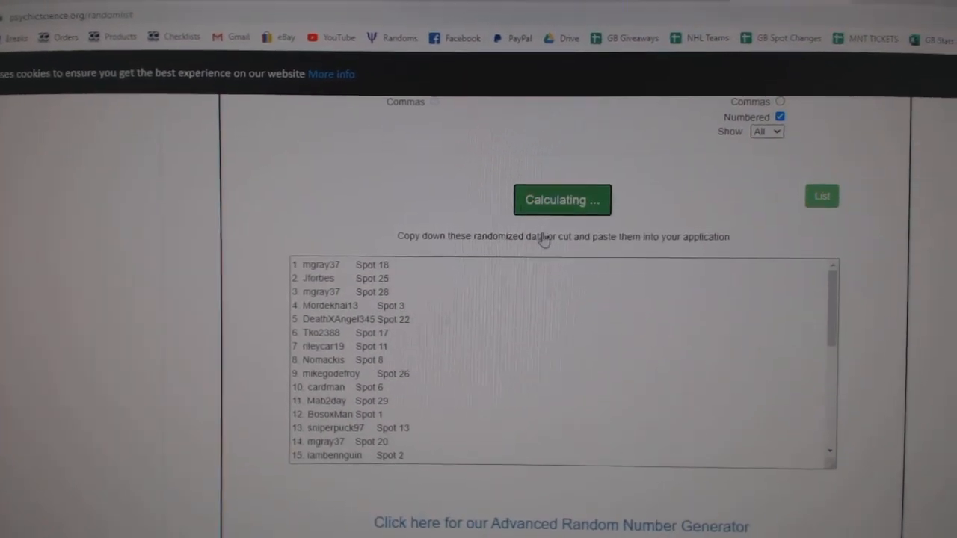
Step: Randomize the participant list with spots and select the shuffled output
{"action": "left_click", "coordinate": [562, 200]}
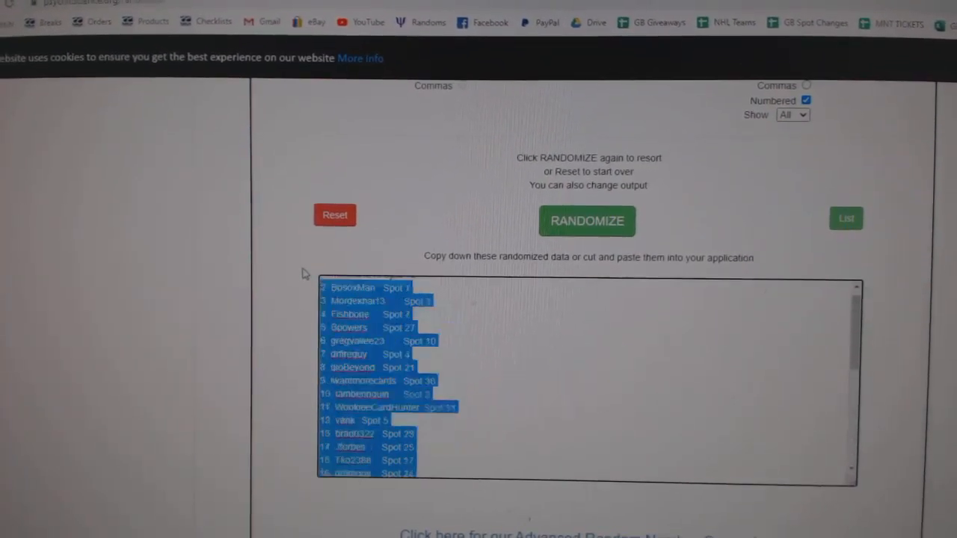
{"action": "left_click", "coordinate": [587, 220]}
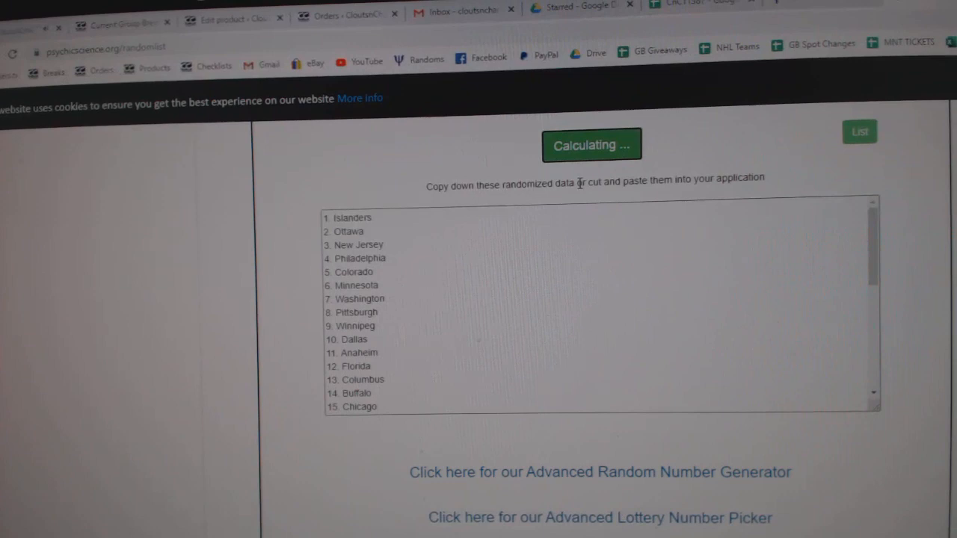
Step: Randomize the NHL team list into a new order
{"action": "left_click", "coordinate": [591, 145]}
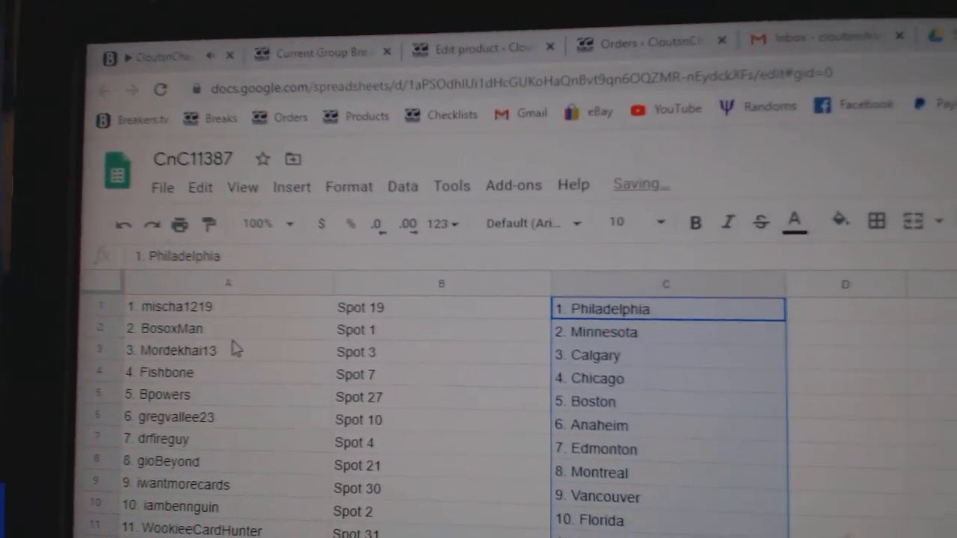
Step: Review the pairings for participants 5, 6, 11, 21, 26 and 28 in CnC11387
{"action": "left_click", "coordinate": [202, 338]}
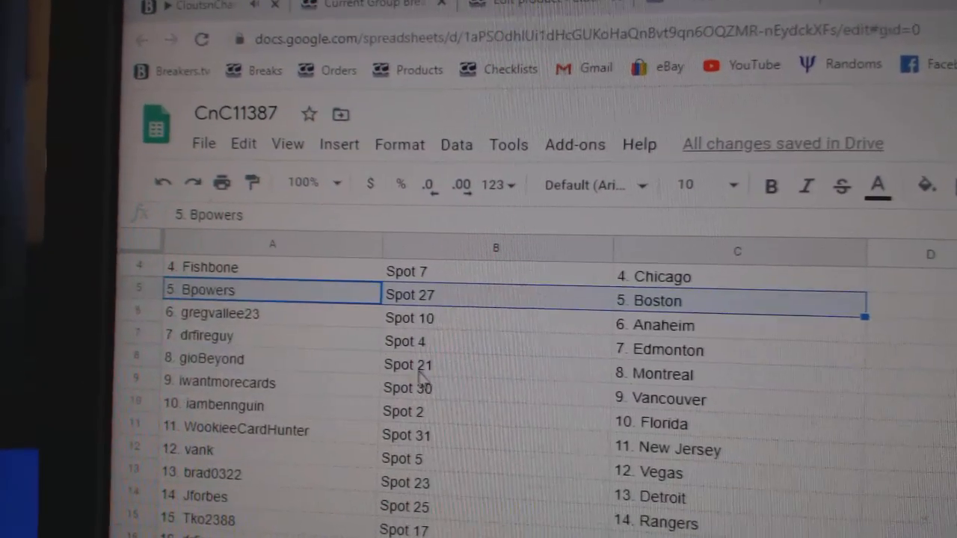
{"action": "left_click", "coordinate": [224, 311]}
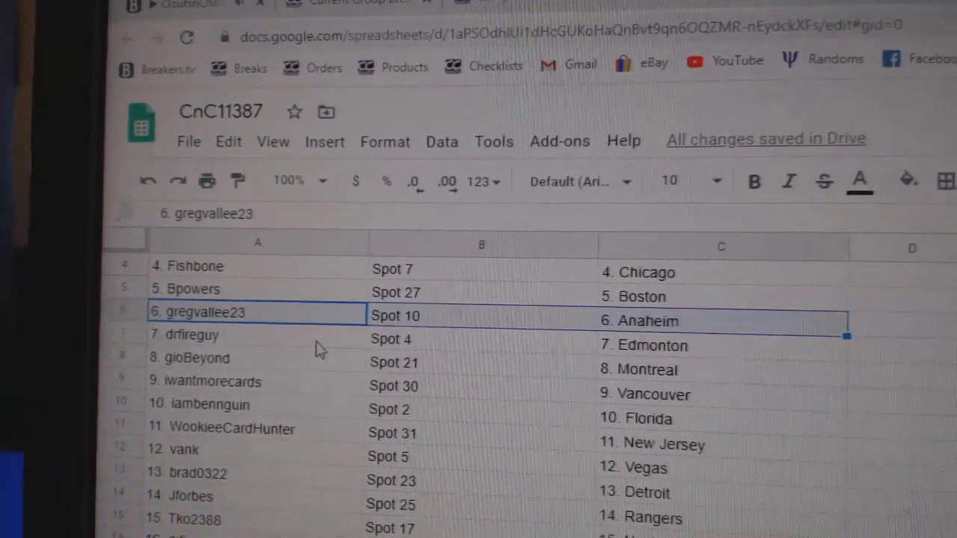
{"action": "left_click", "coordinate": [194, 357]}
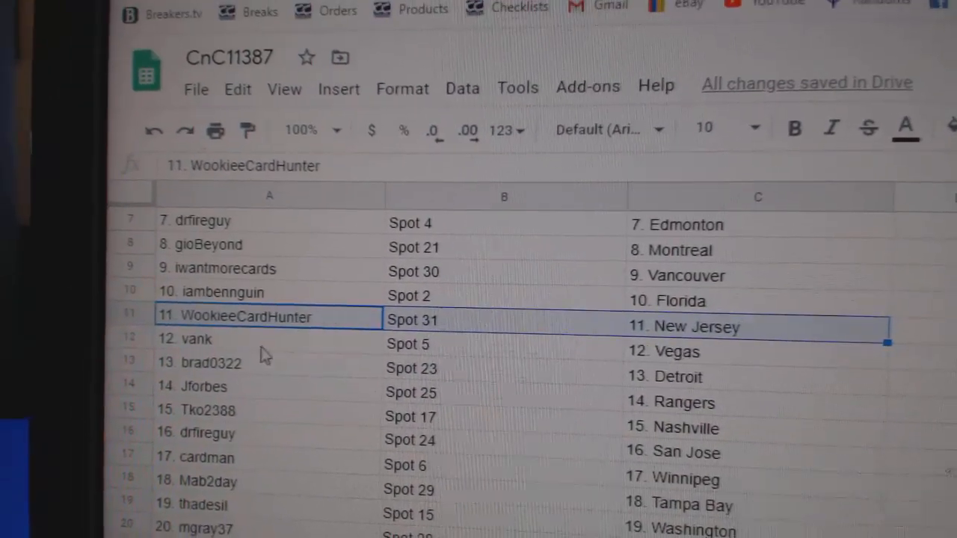
{"action": "left_click", "coordinate": [224, 385]}
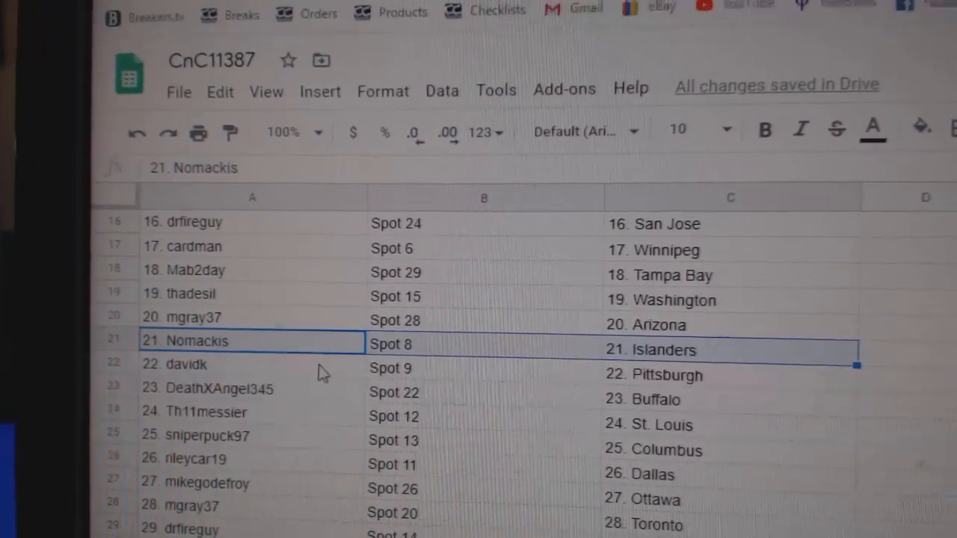
{"action": "left_click", "coordinate": [224, 380]}
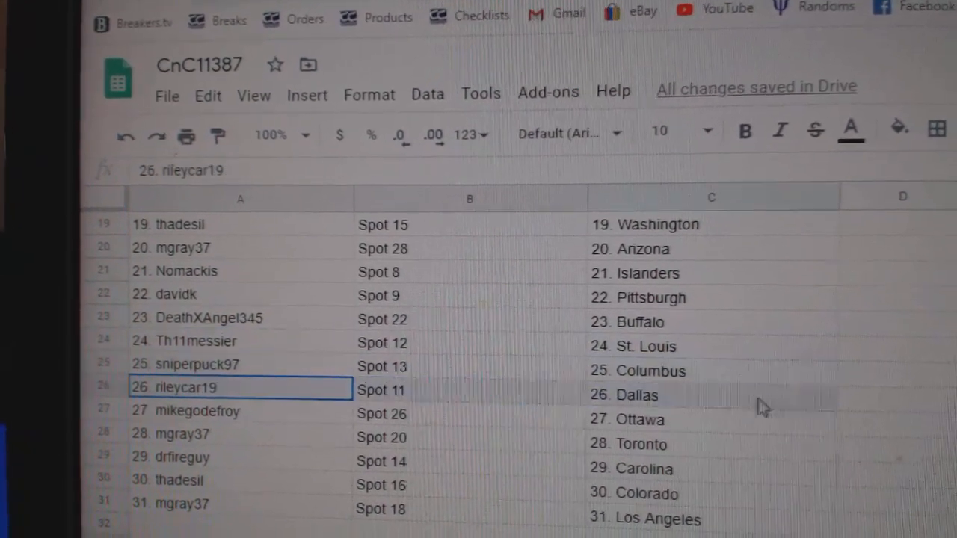
{"action": "left_click", "coordinate": [209, 433]}
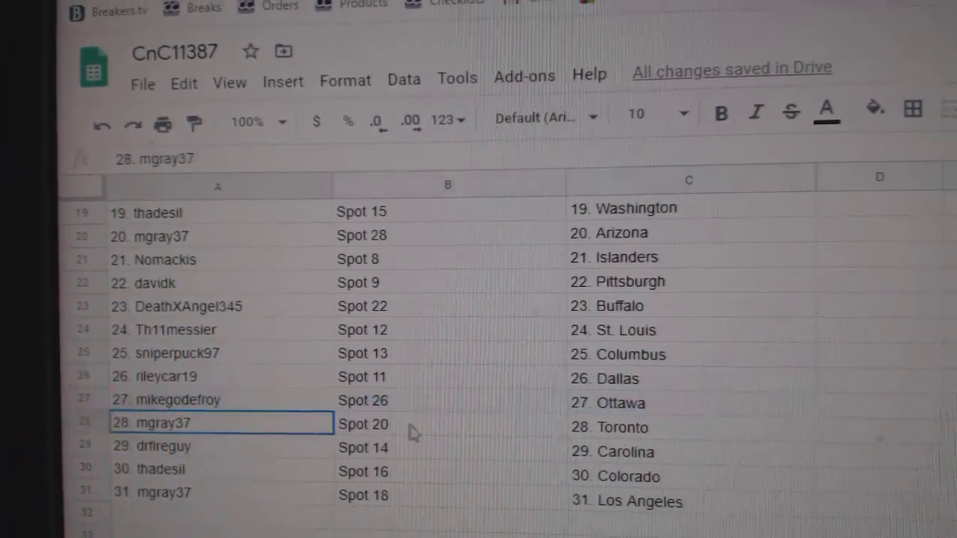